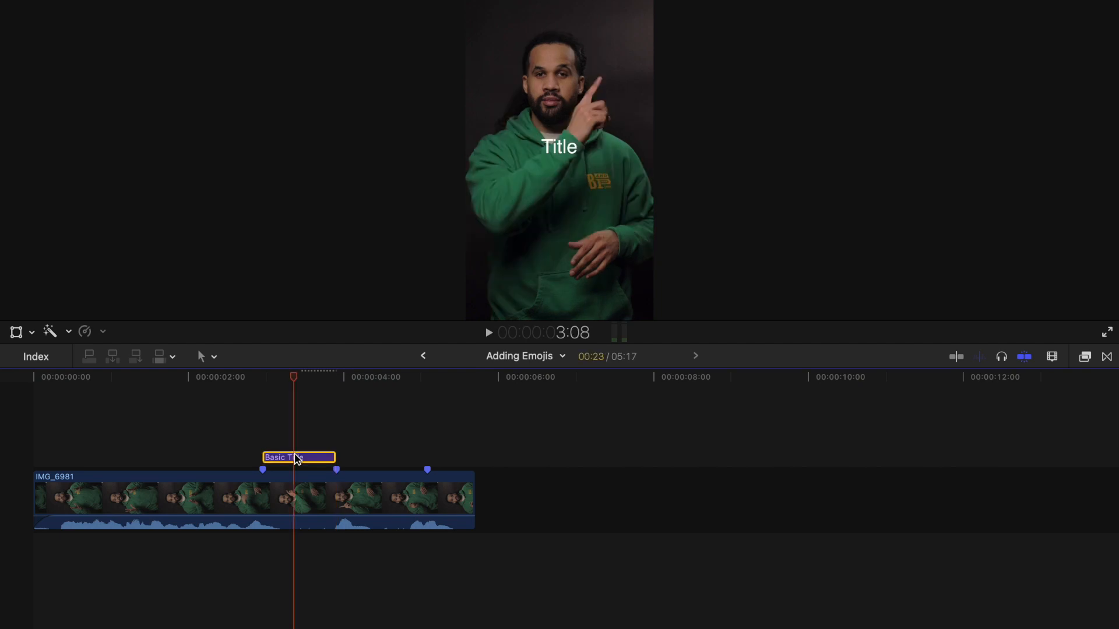
pyautogui.moveTo(984, 59)
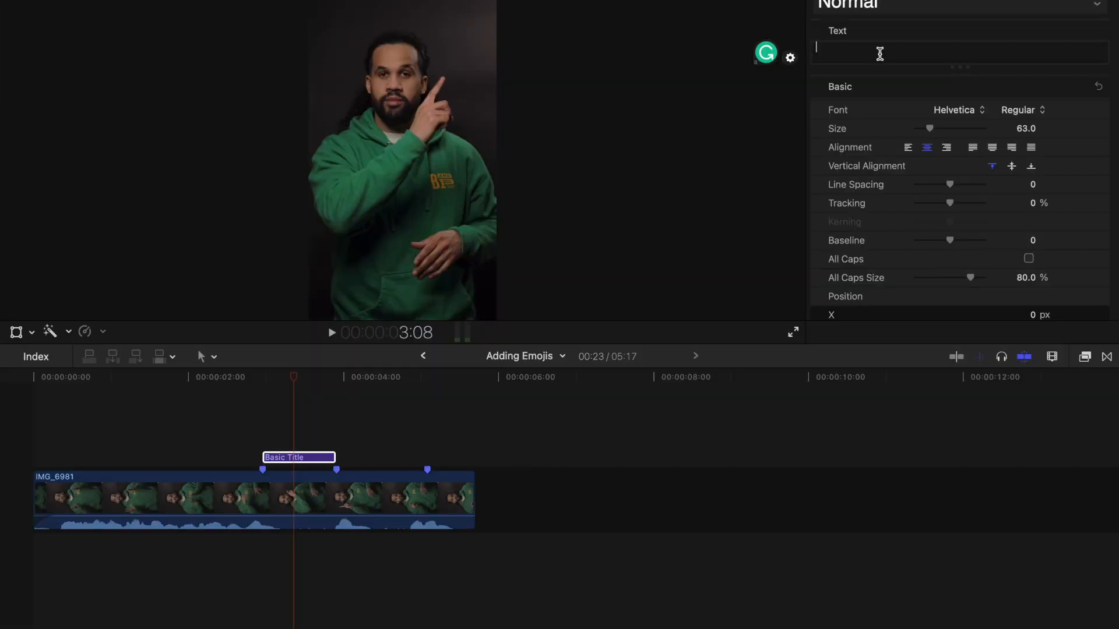
# Step: Play back the timeline to review the vertical video before editing the title
pyautogui.write('SPACE')
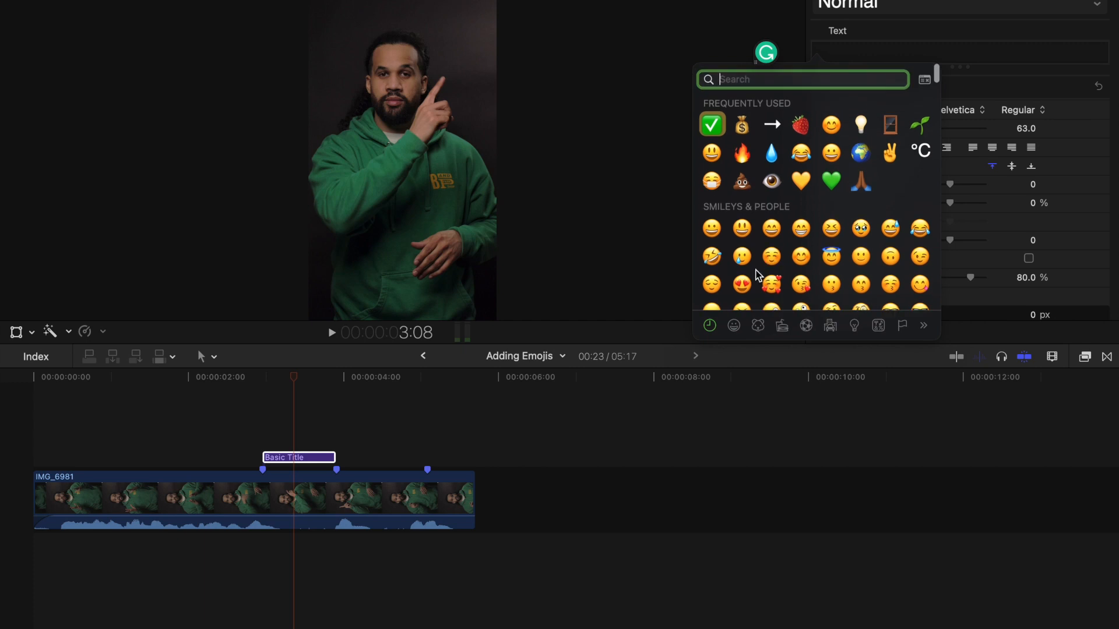
# Step: Insert the football emoji from the Activity category as the Basic Title's text
pyautogui.click(757, 325)
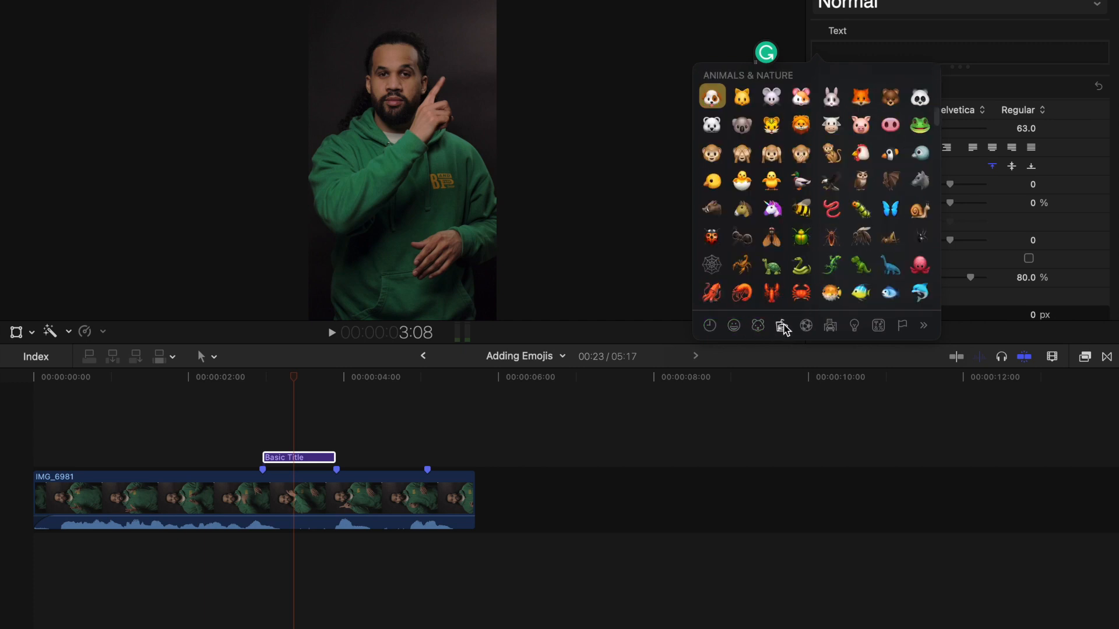
pyautogui.click(805, 327)
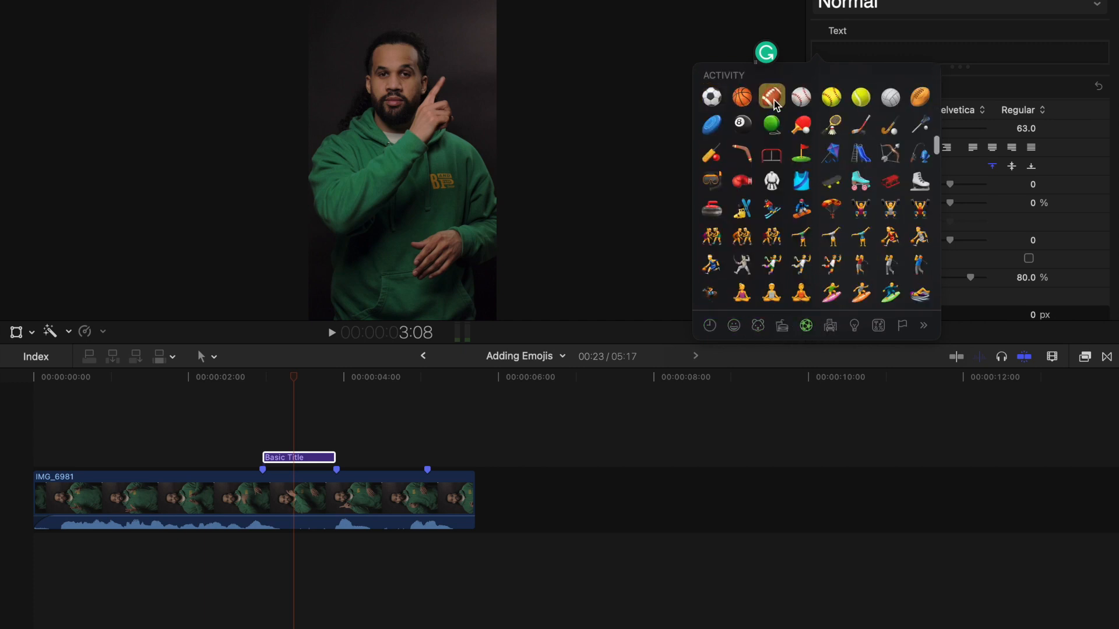
pyautogui.click(770, 96)
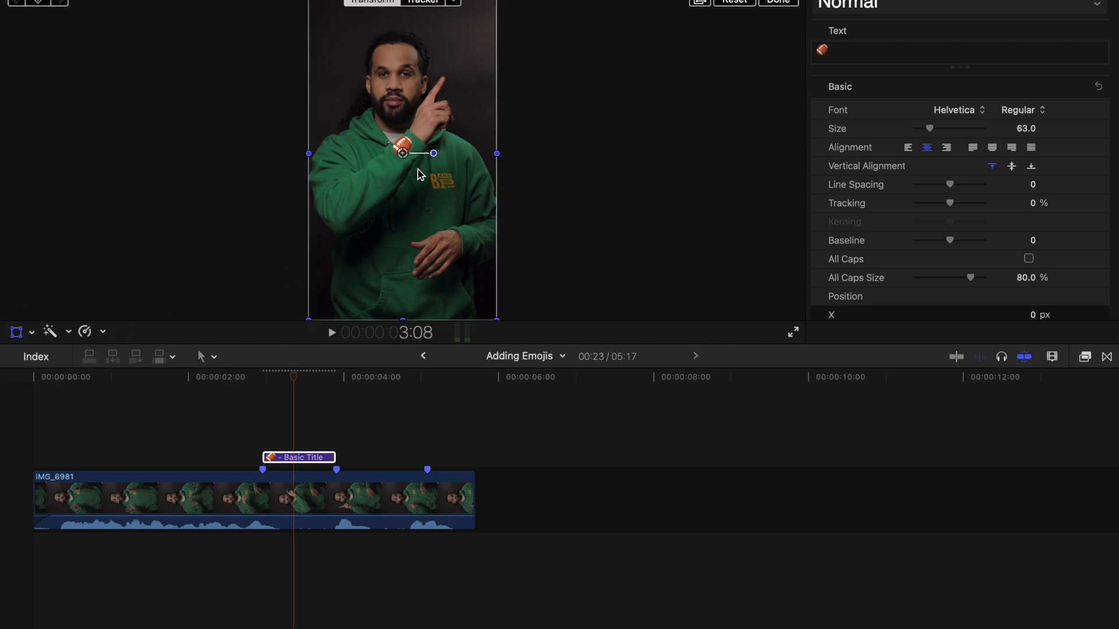
# Step: Move the football emoji up to the fingertip and enlarge it to about size 104
pyautogui.moveTo(404, 152); pyautogui.dragTo(454, 74)
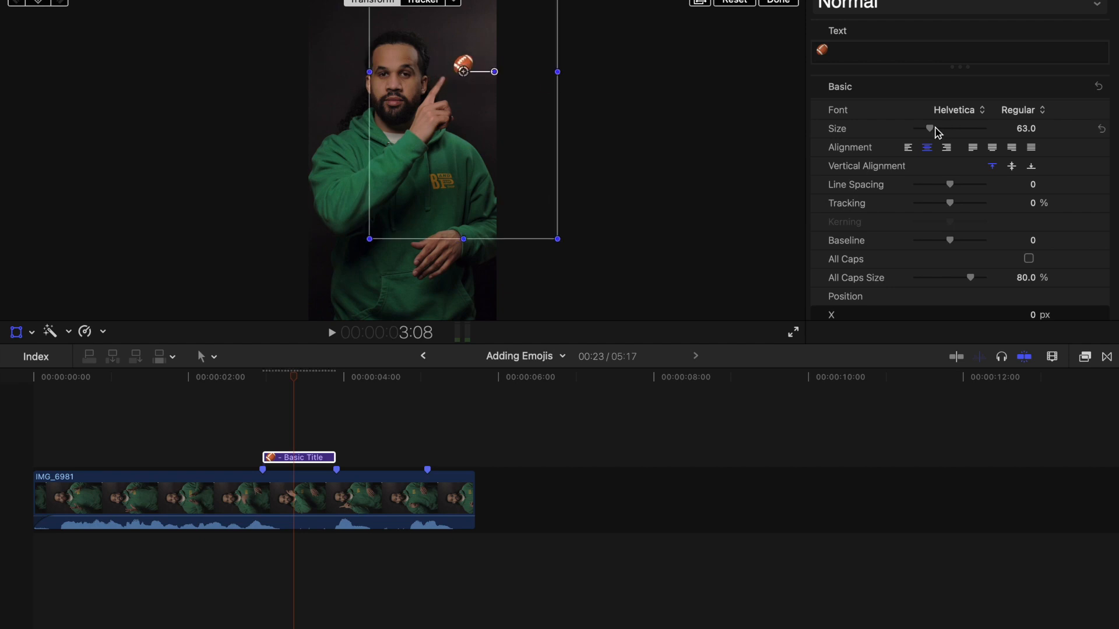
pyautogui.moveTo(929, 128); pyautogui.dragTo(943, 128)
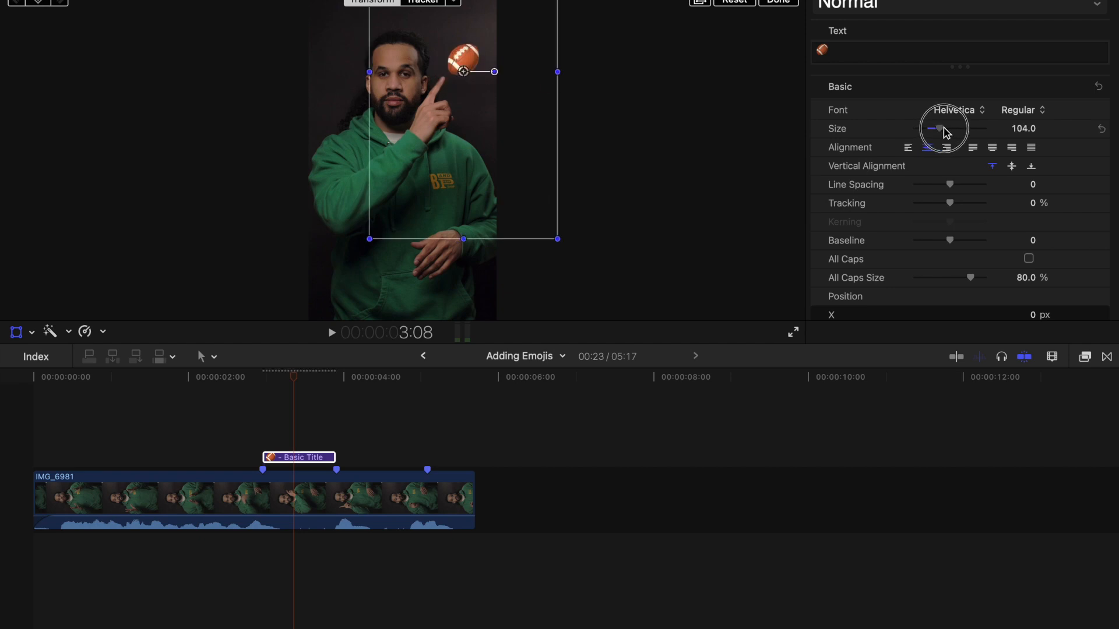
pyautogui.moveTo(934, 128); pyautogui.dragTo(942, 128)
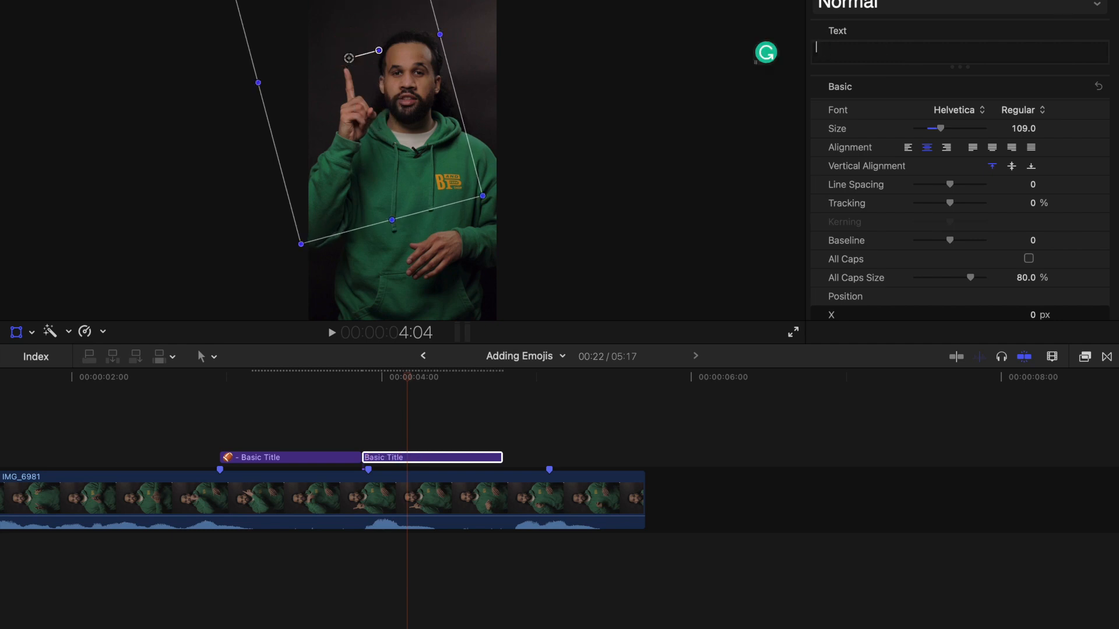
# Step: Play back the timeline to position the playhead after the football title
pyautogui.write('SPACE')
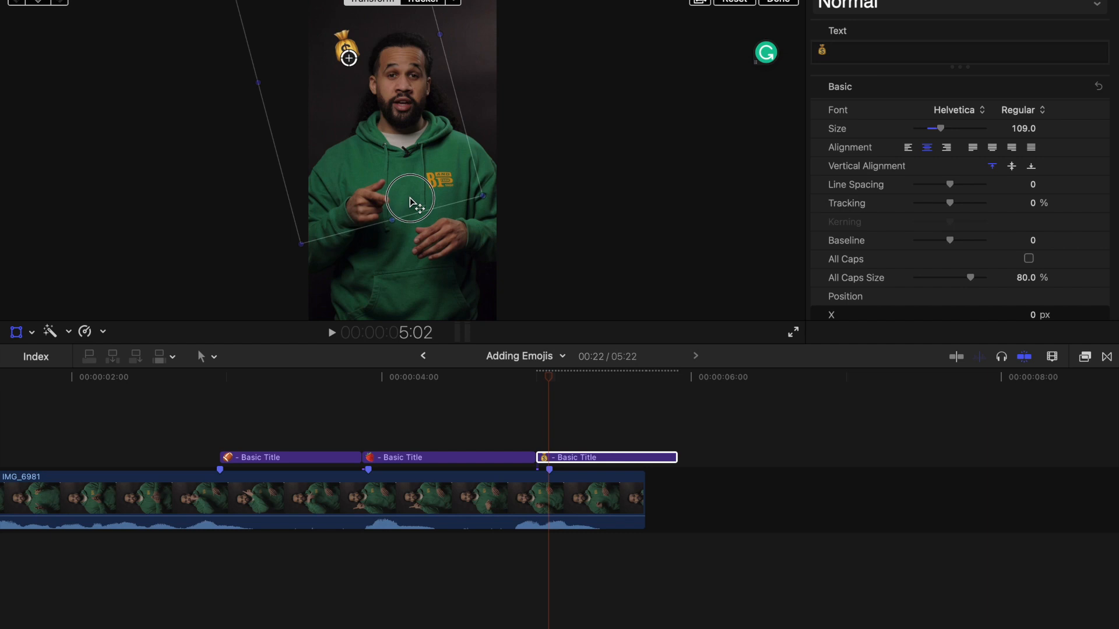
# Step: Move the money bag emoji down near the pointing hand and level out its tilt
pyautogui.moveTo(347, 59); pyautogui.dragTo(410, 207)
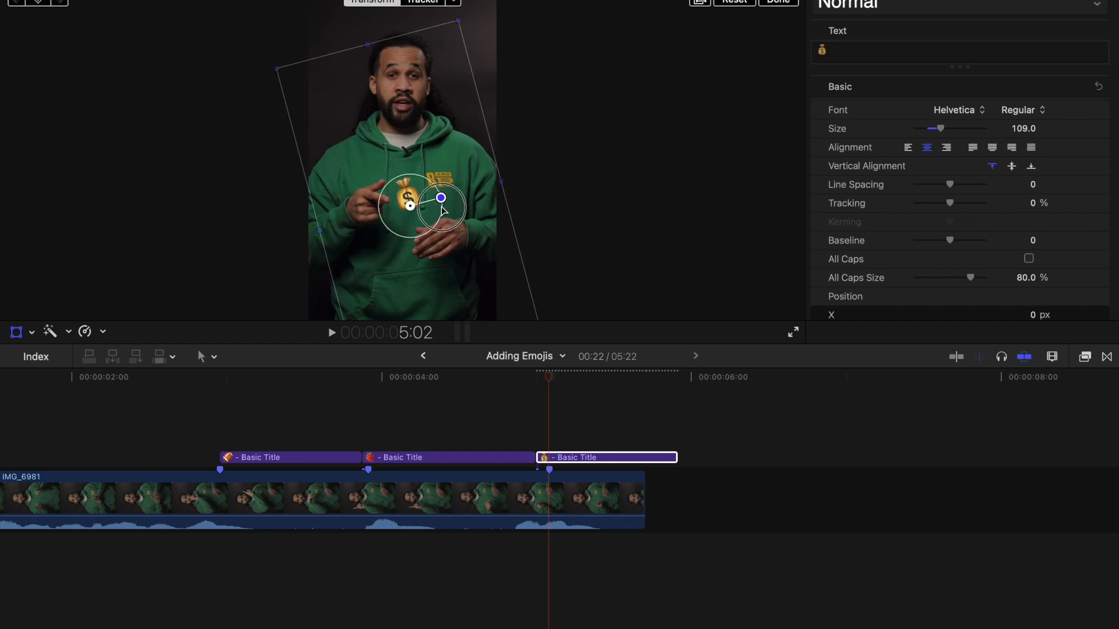
pyautogui.moveTo(440, 198); pyautogui.dragTo(446, 203)
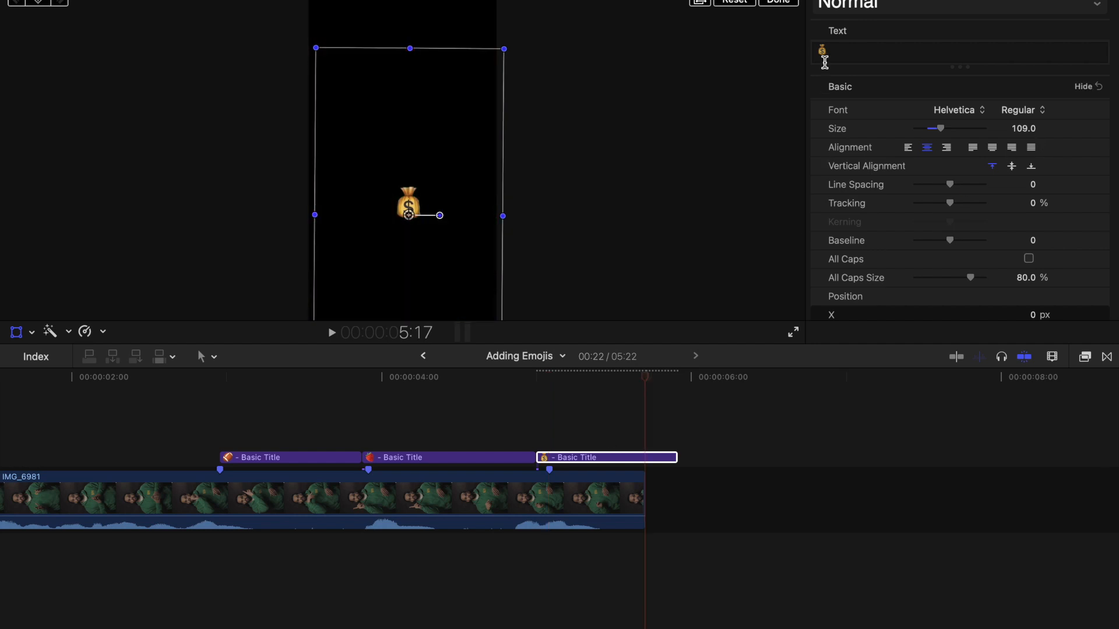
pyautogui.click(606, 457)
pyautogui.write('hand')
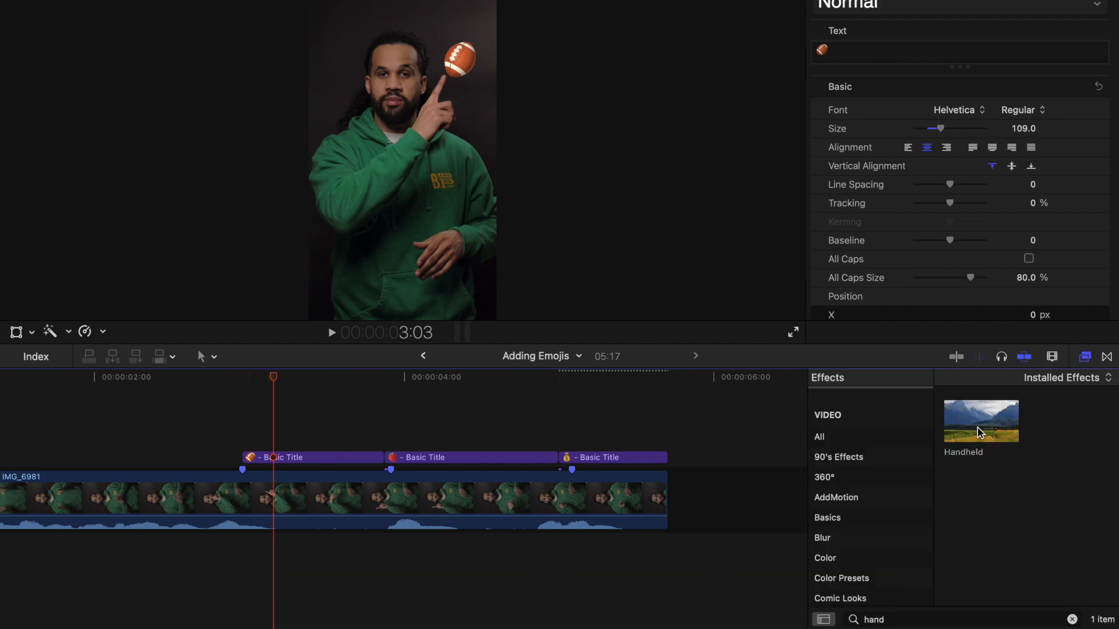
# Step: Apply the Handheld effect from the 'hand' search to the money bag title clip
pyautogui.click(310, 457)
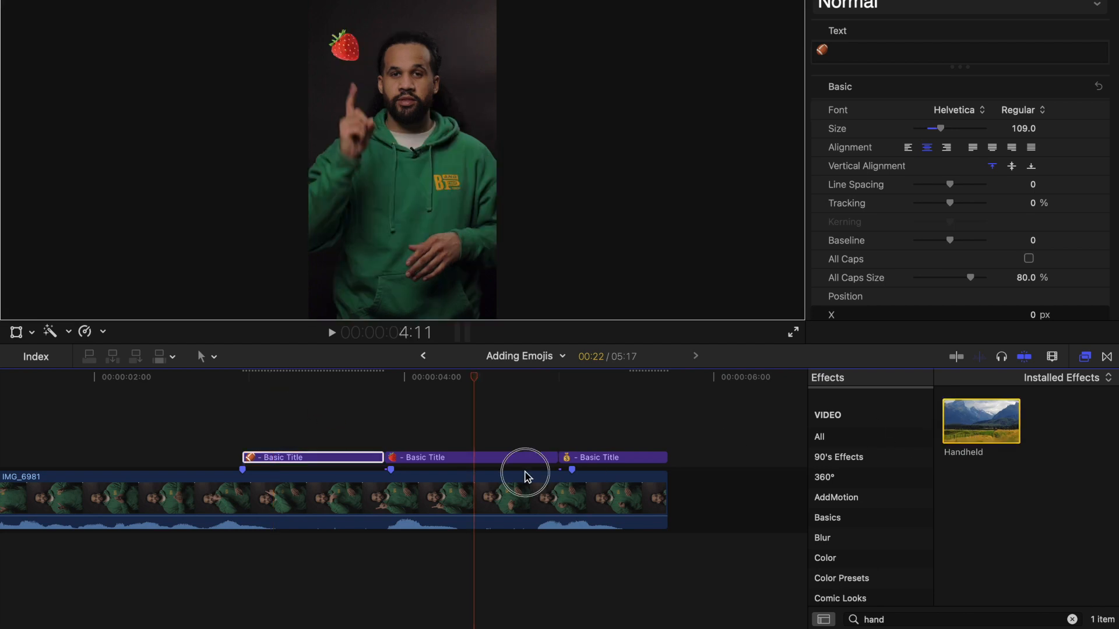
pyautogui.click(470, 457)
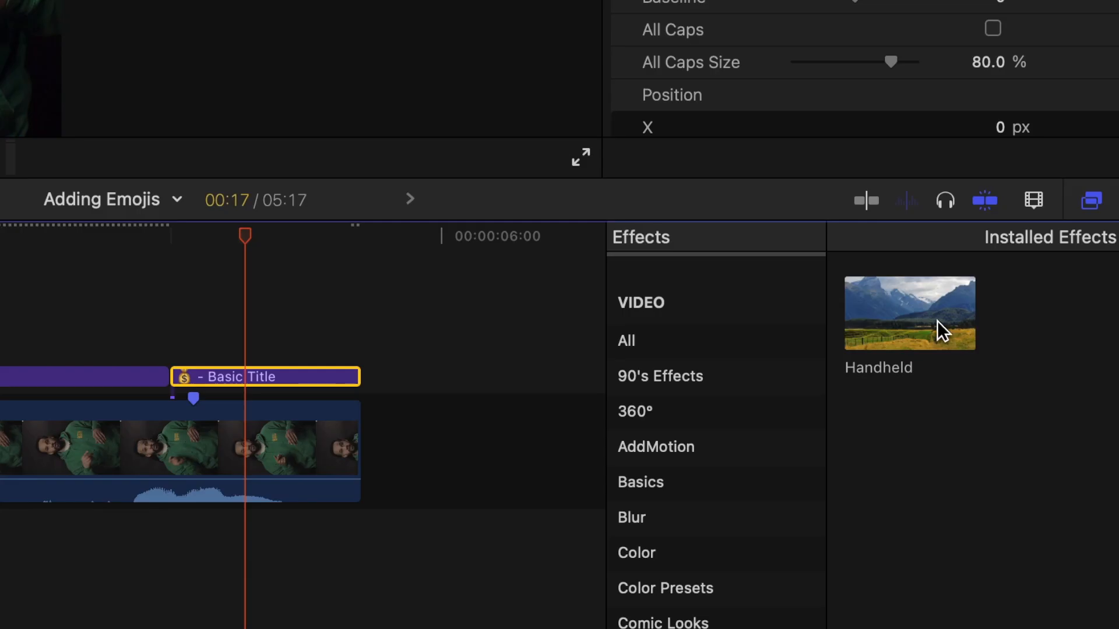
pyautogui.click(910, 313)
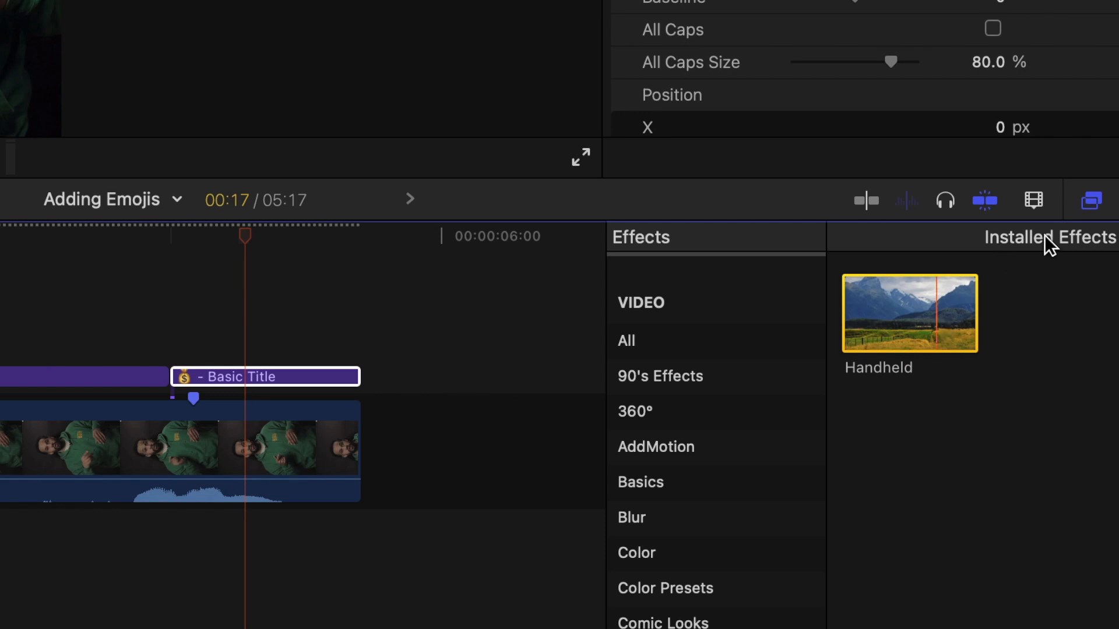